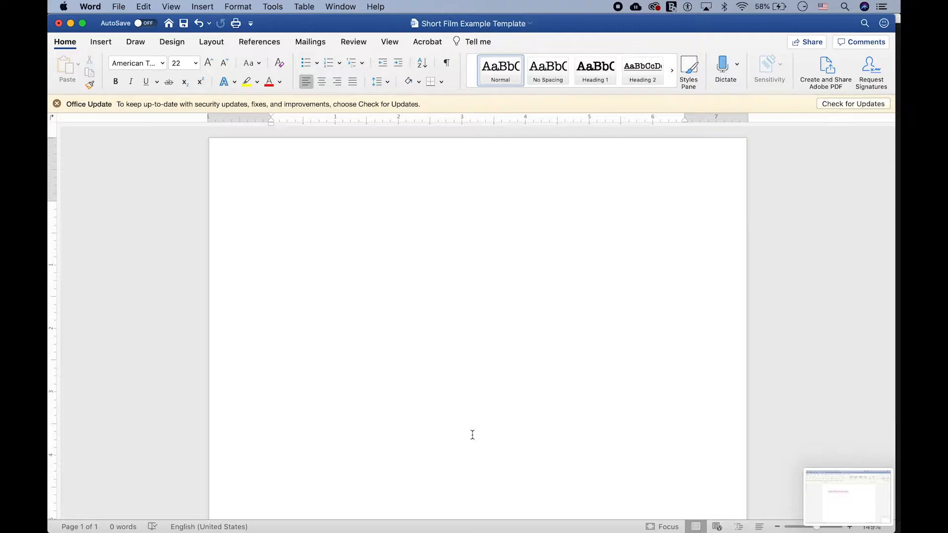
# - Write the title 'Short Film Outline' with 'Brainstorm!!!' and 'Character?' beneath it
pyautogui.click(272, 211)
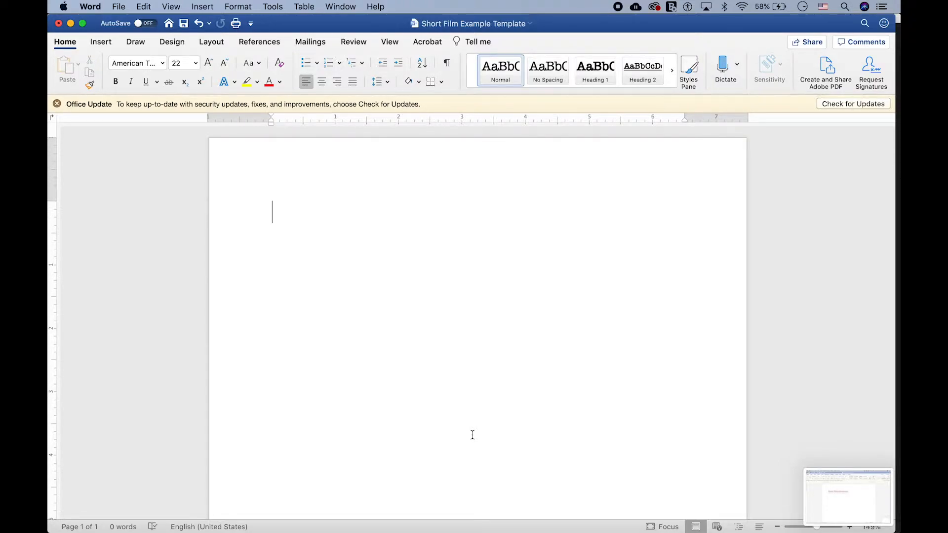
pyautogui.write('Sho')
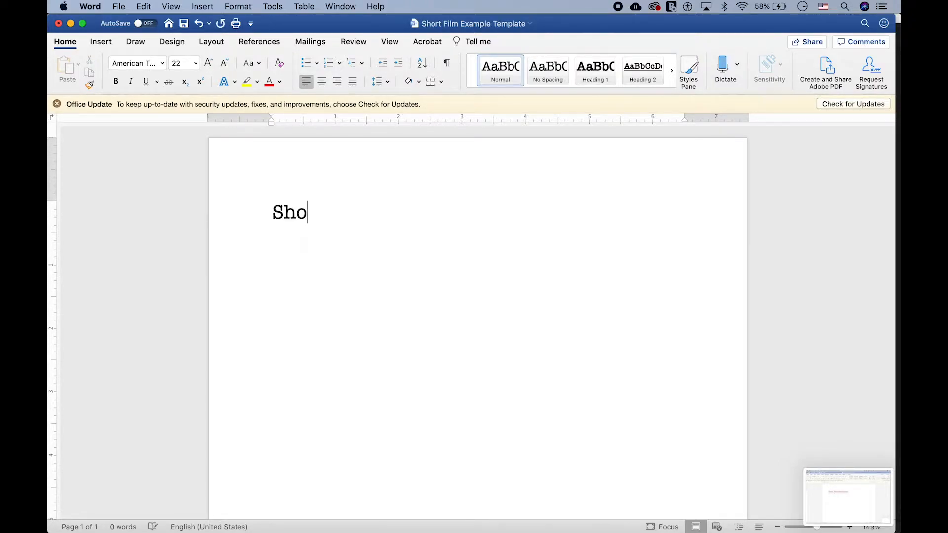
pyautogui.write('rt Film Outline')
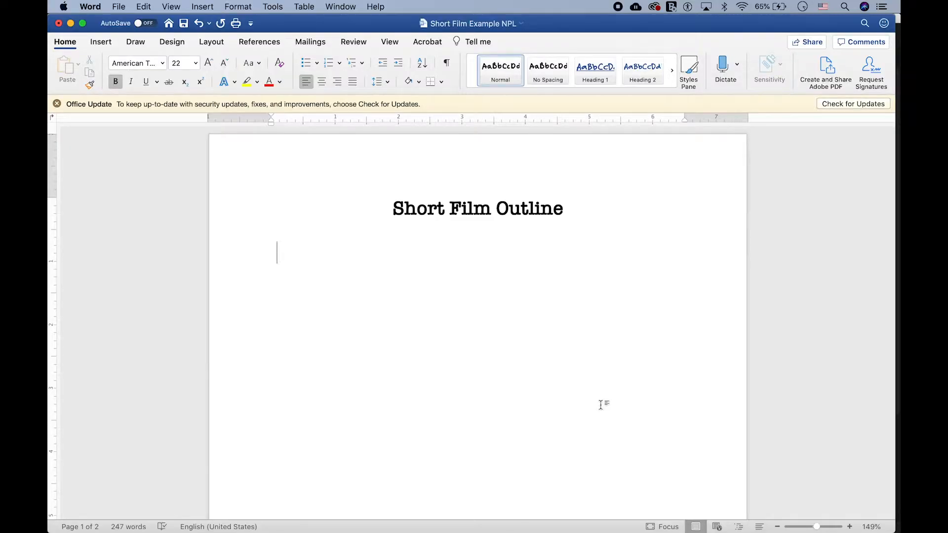
pyautogui.write('Brainstor')
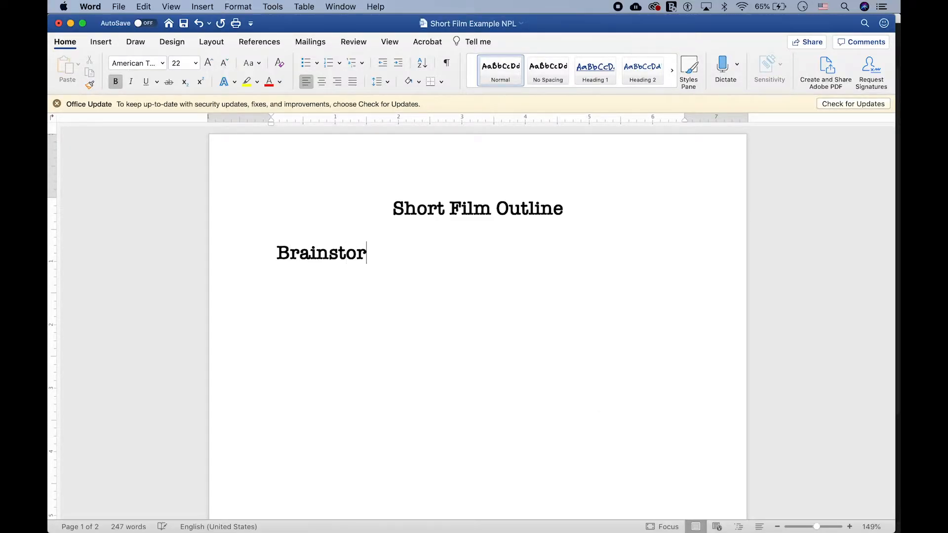
pyautogui.write('m!!!')
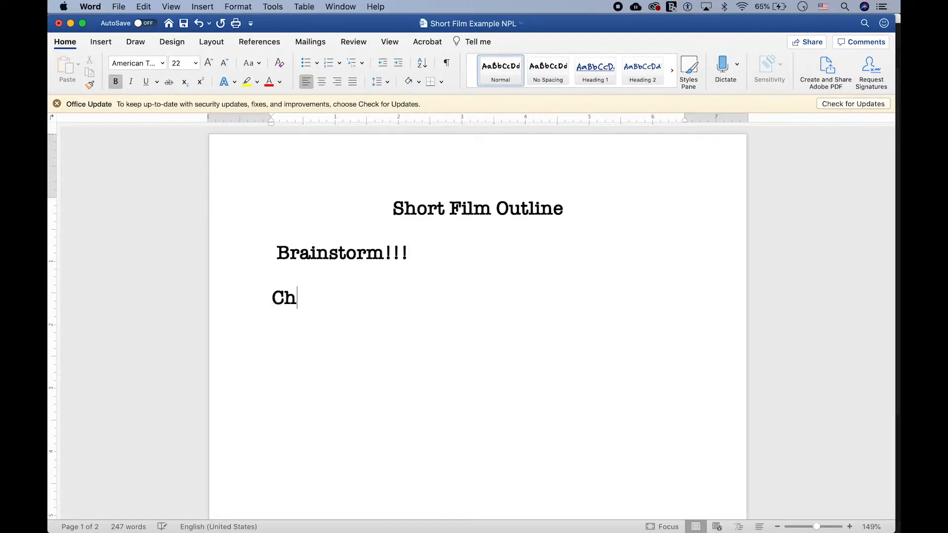
pyautogui.write('aracter?')
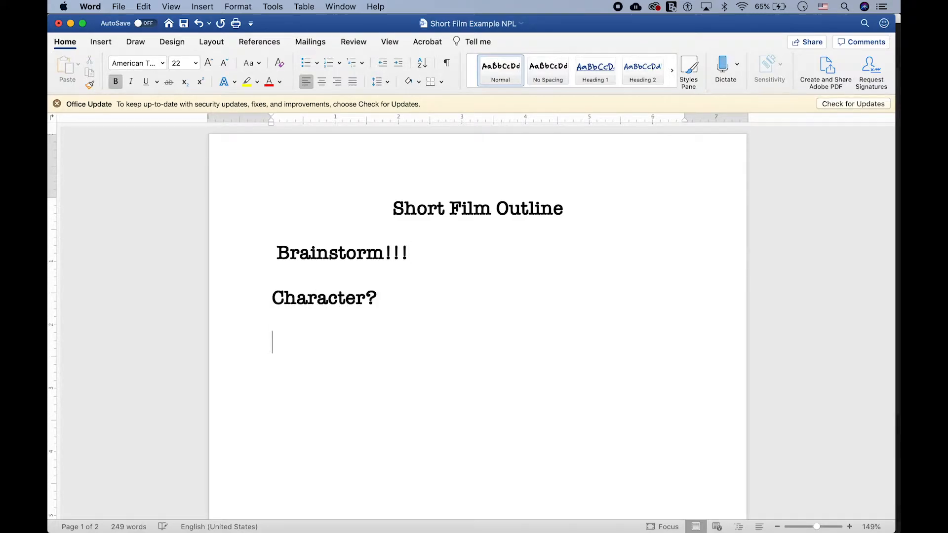
# - Add the lines 'Need/Goal??' and 'What do they need?' below
pyautogui.write('Need')
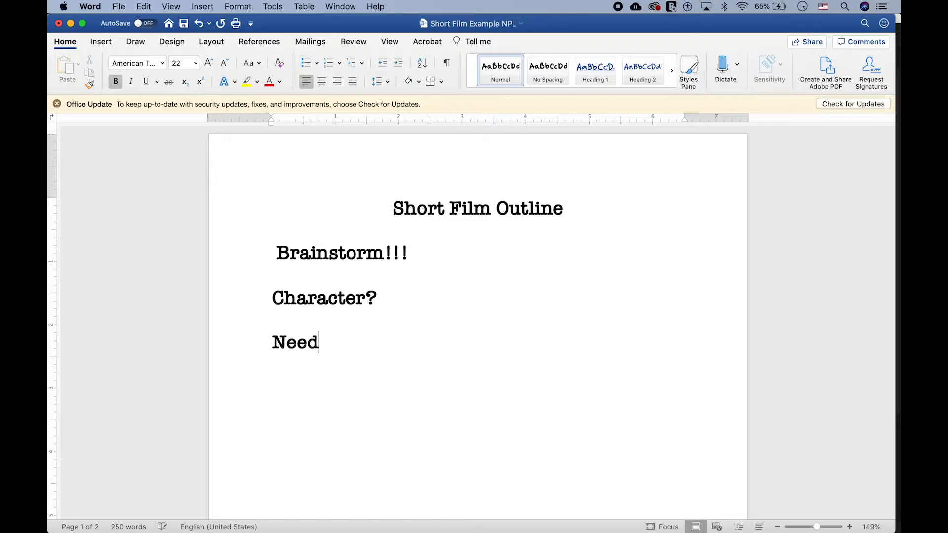
pyautogui.write('/Goal??')
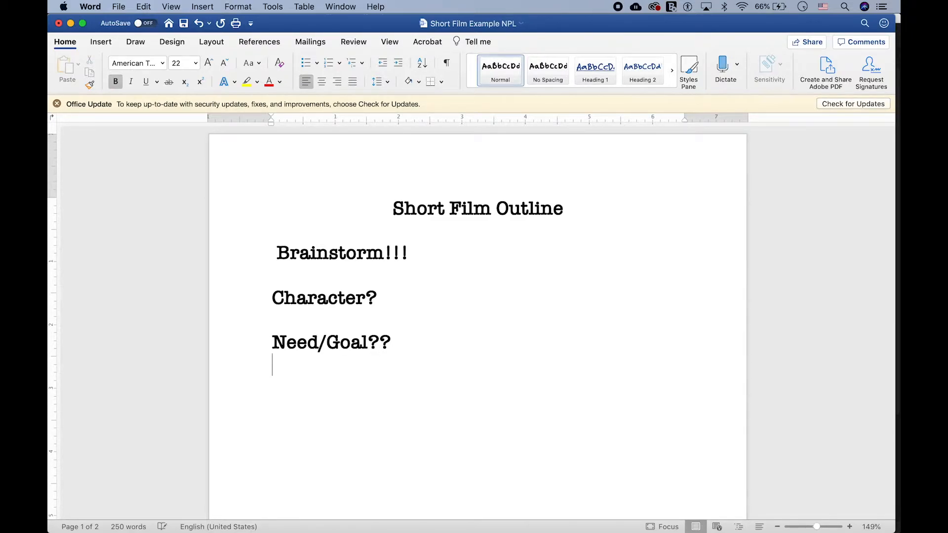
pyautogui.write('What')
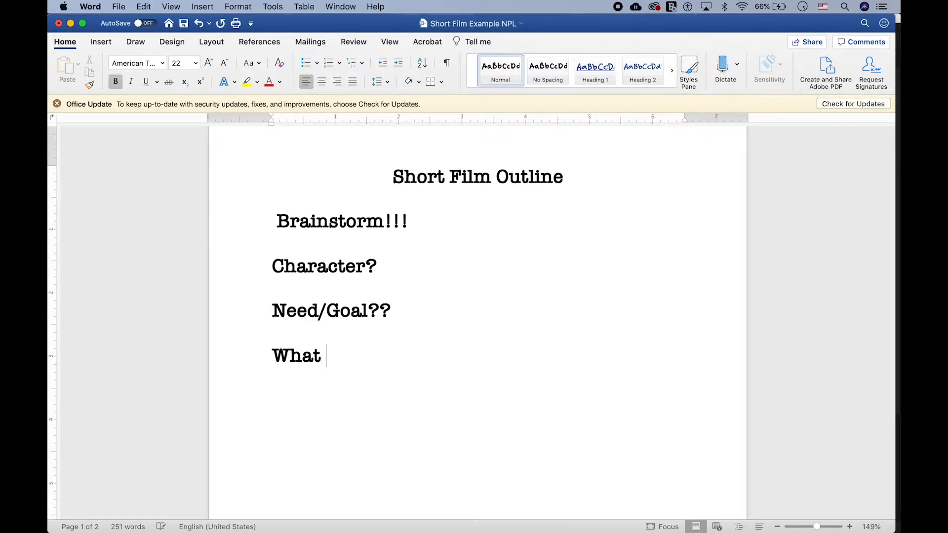
pyautogui.write('do the')
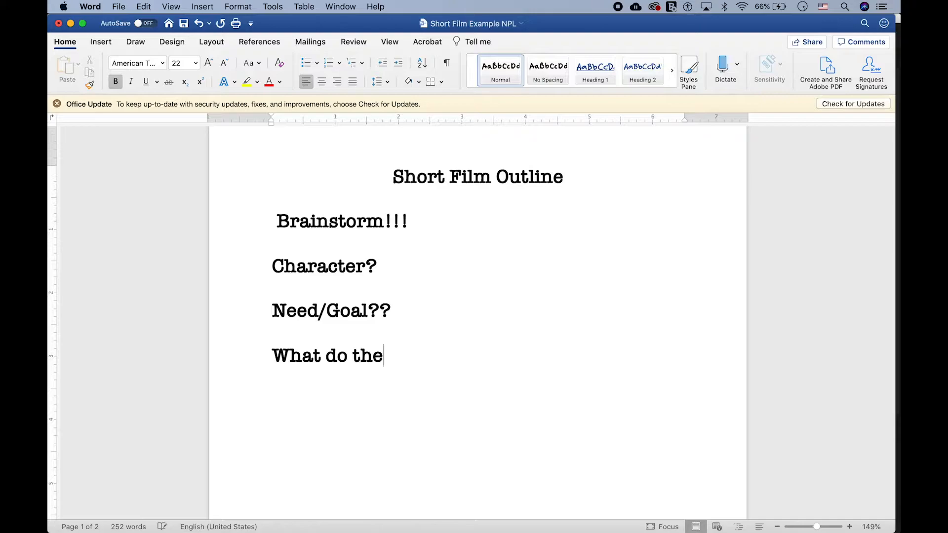
pyautogui.write('y need?')
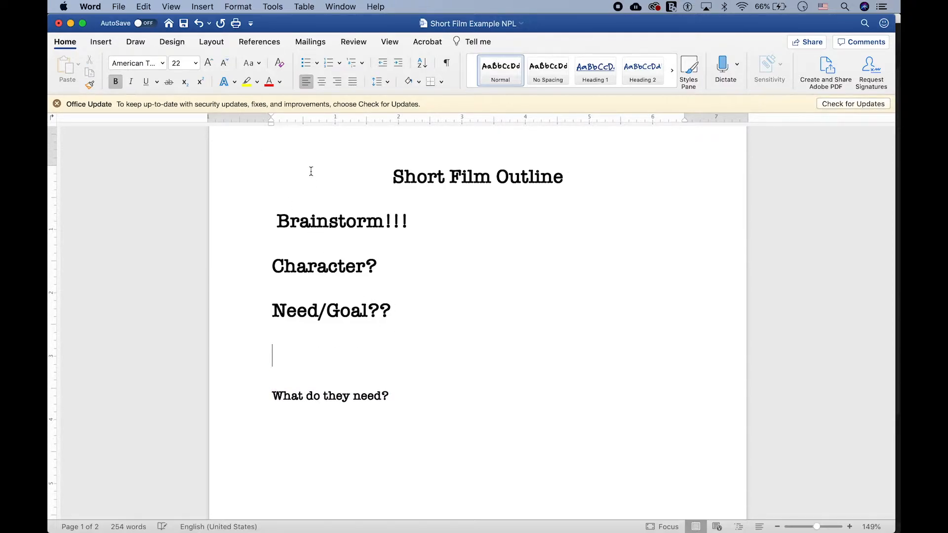
# - Answer Need/Goal?? in red with 'Hidden treasure!!! Why not? :)'
pyautogui.write('Hidd')
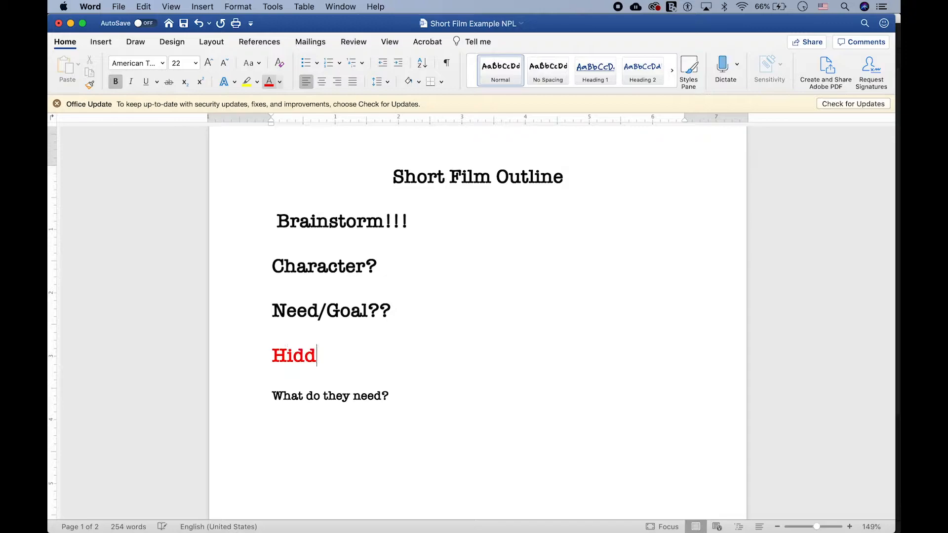
pyautogui.write('en treasure')
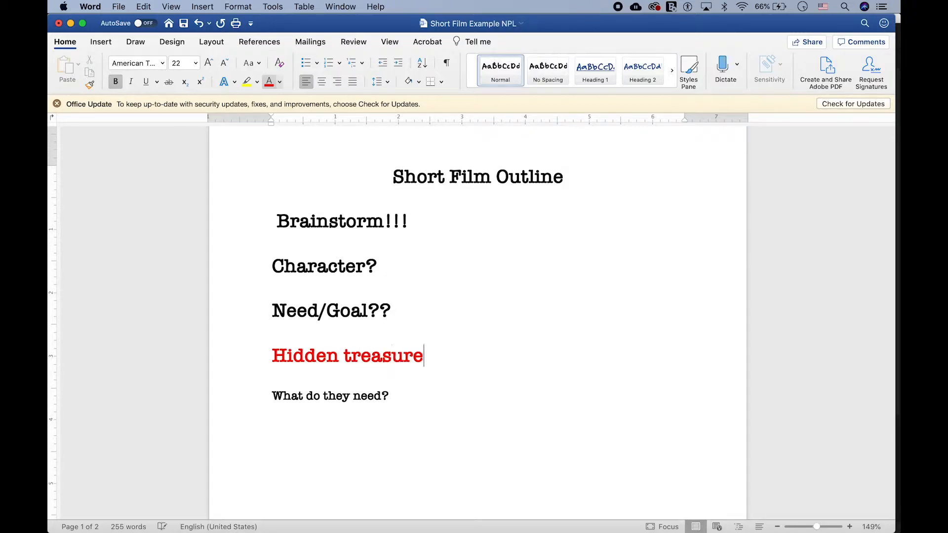
pyautogui.write('!!!')
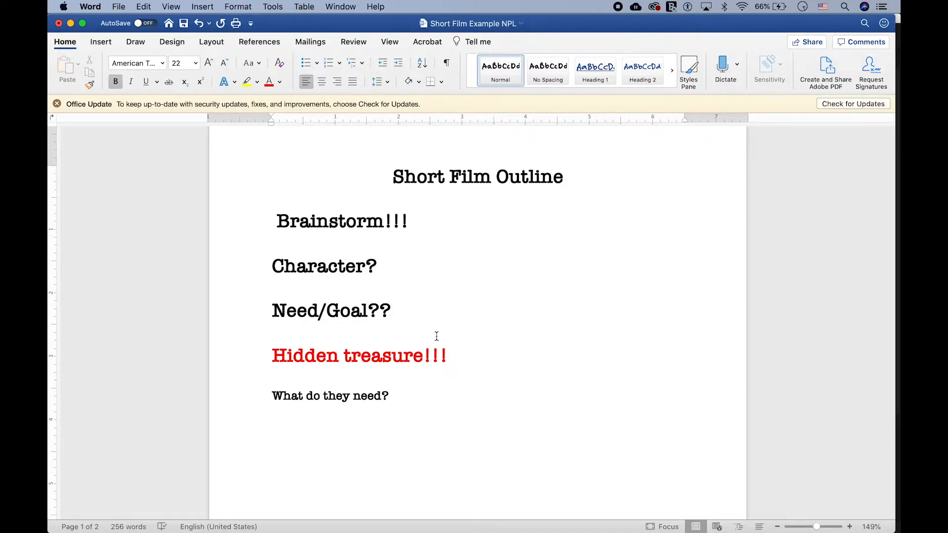
pyautogui.write('Why not')
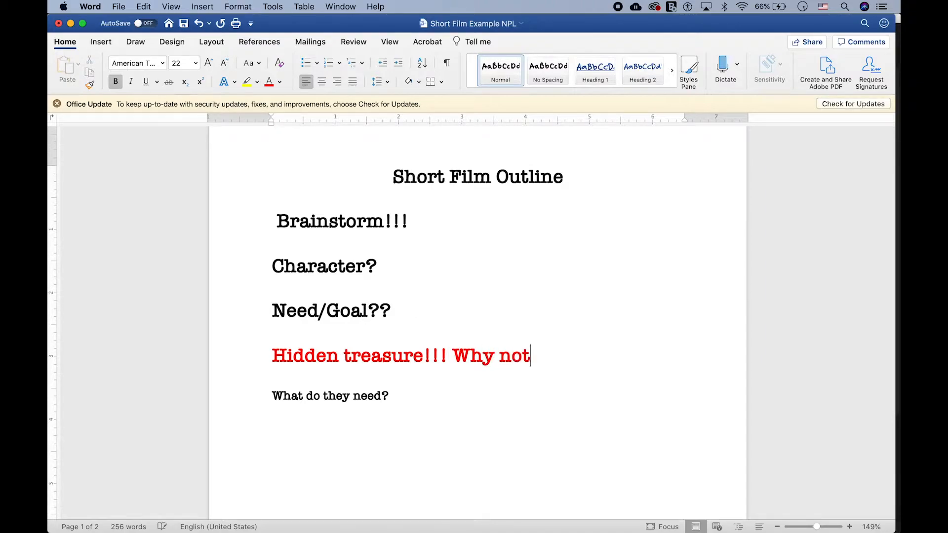
pyautogui.write('? :)')
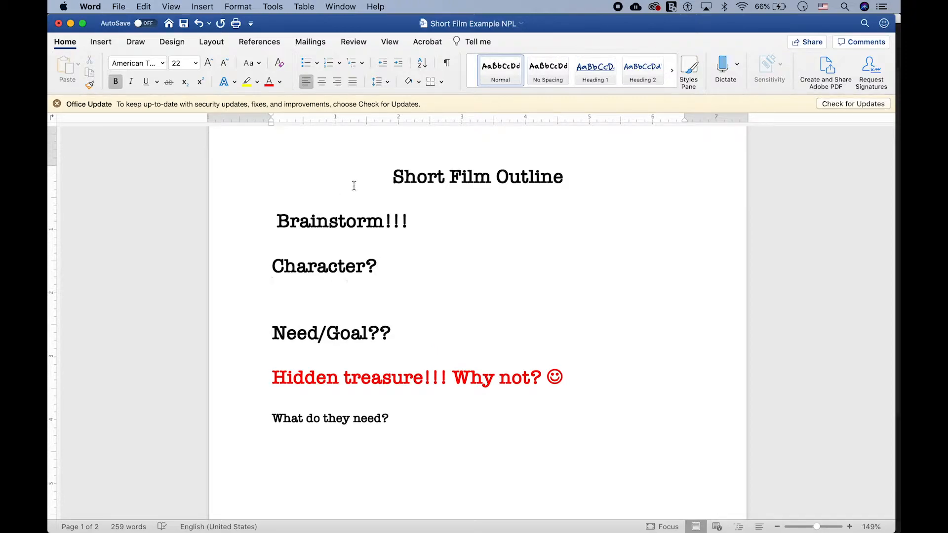
pyautogui.moveTo(269, 109)
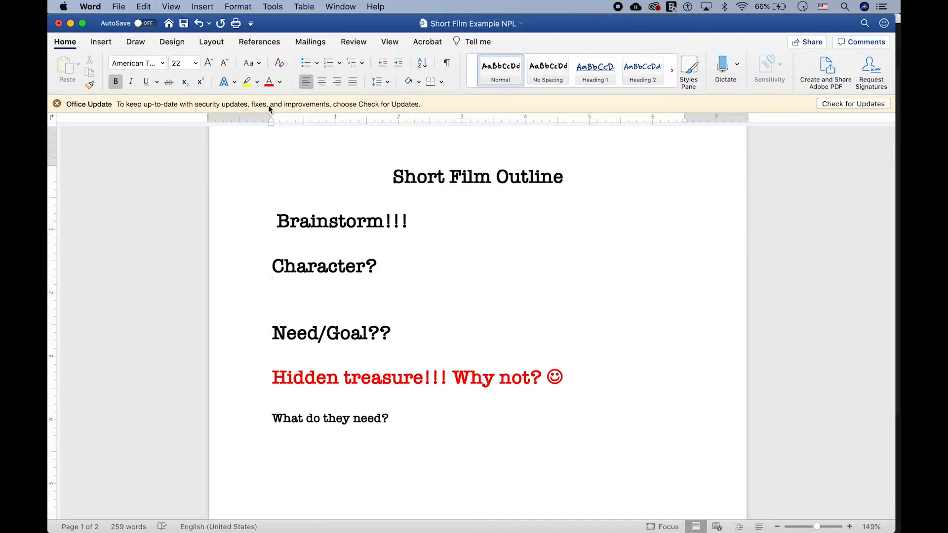
# - Answer Character? with 'Two 15-year-olds. Science whiz, athlete. Ex BFF's'
pyautogui.write('Two')
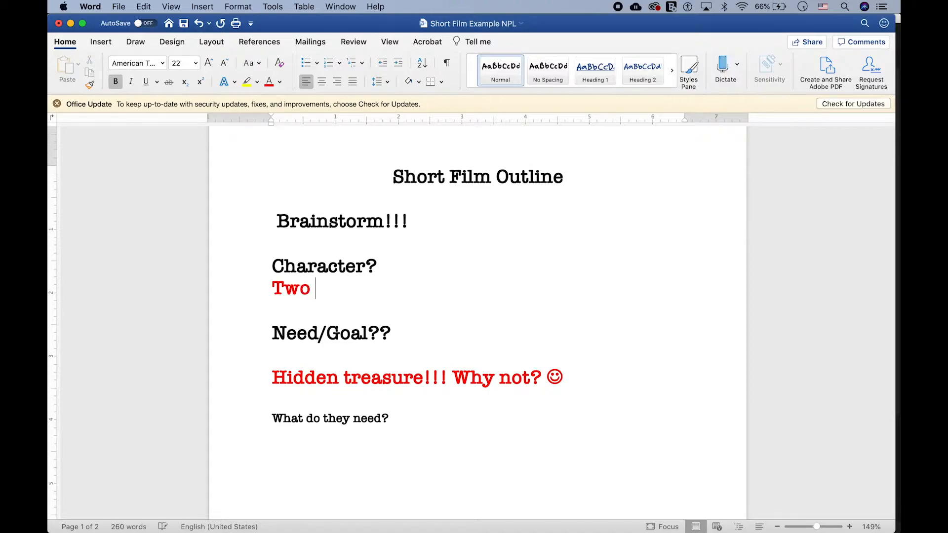
pyautogui.write('15-year-o')
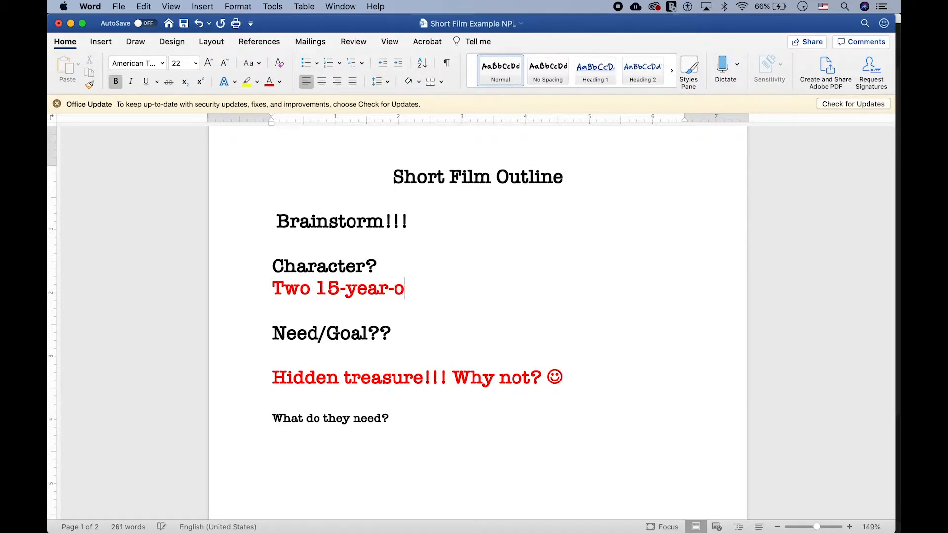
pyautogui.write('lds. Science')
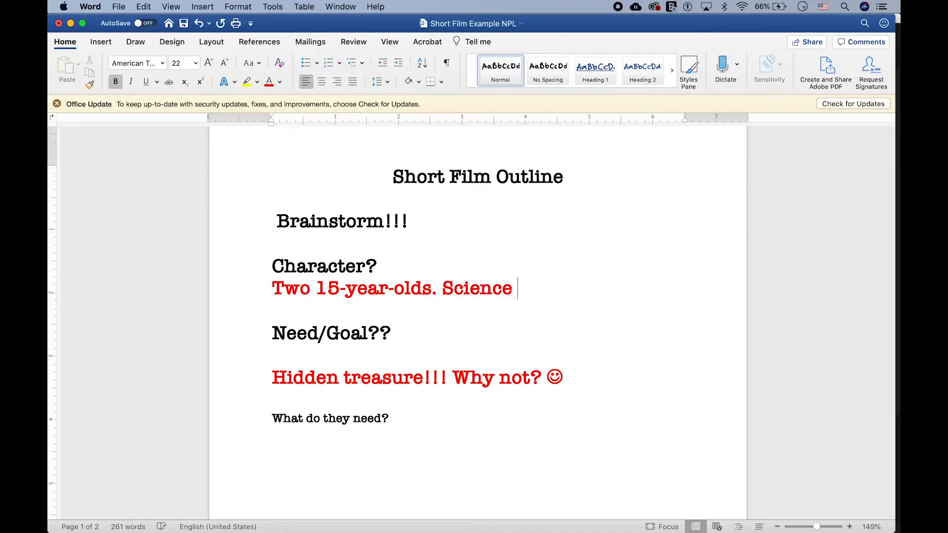
pyautogui.write('whiz, athlete')
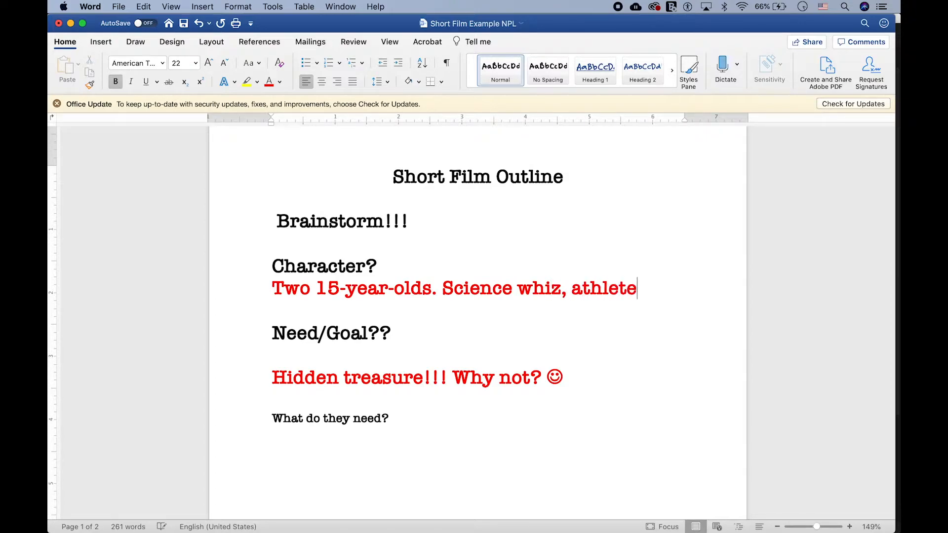
pyautogui.write('. E')
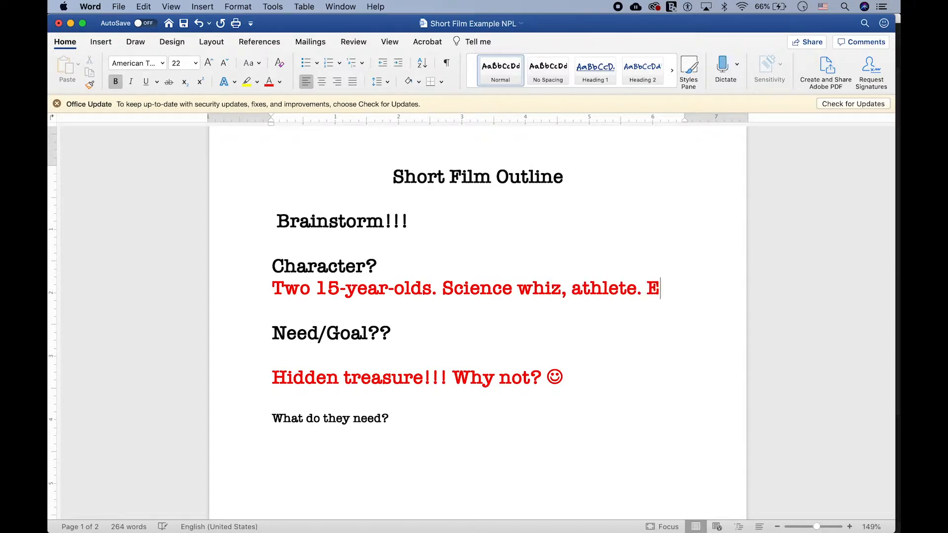
pyautogui.write("x BFF's")
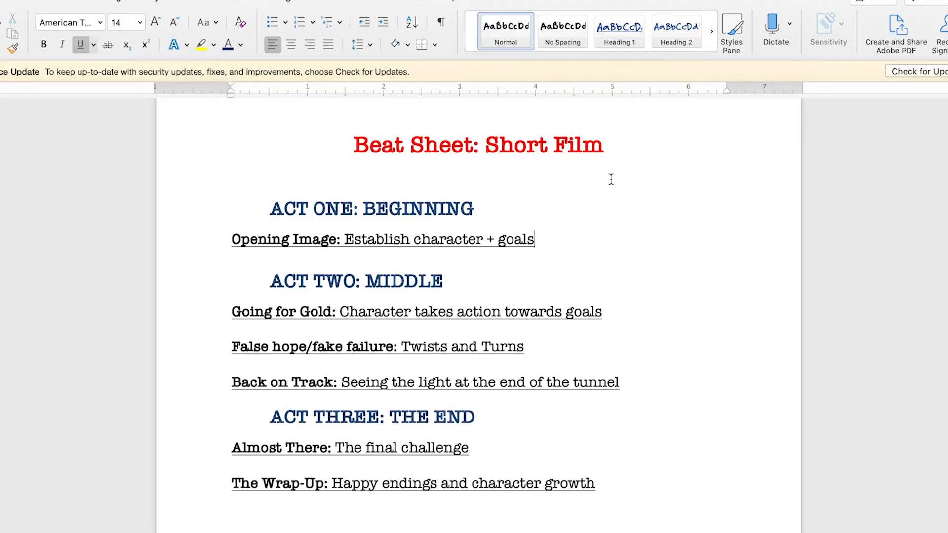
pyautogui.moveTo(555, 234)
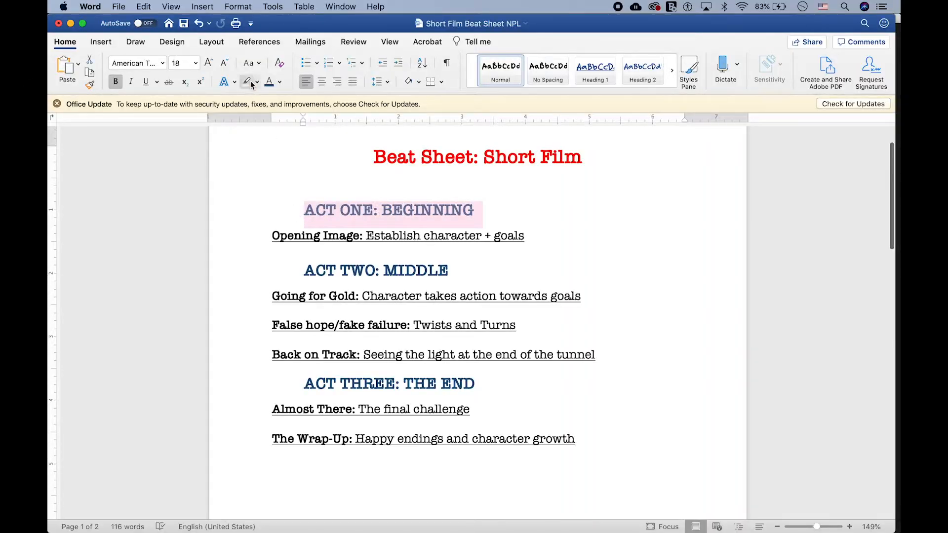
# - Highlight the ACT ONE and ACT TWO headings in yellow, scrolling through the beat sheet
pyautogui.click(247, 82)
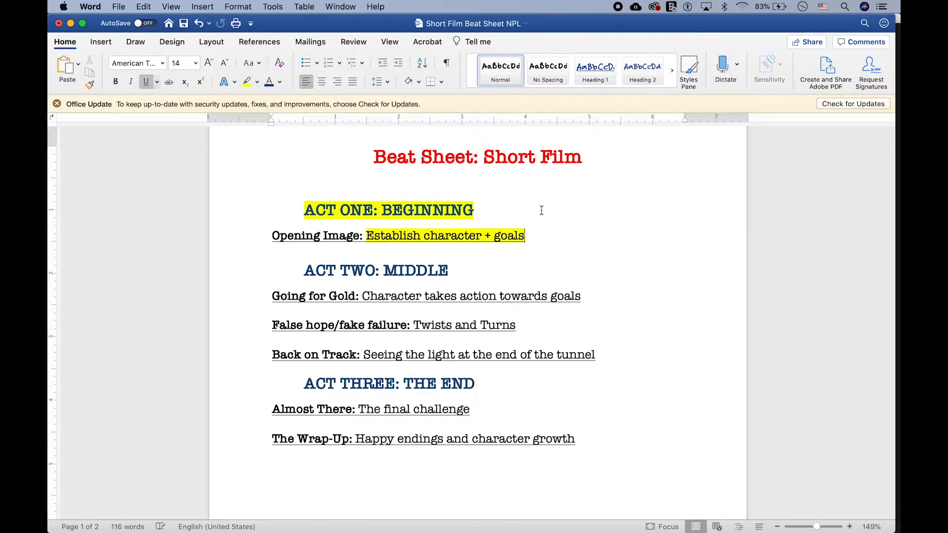
pyautogui.scroll(-3)
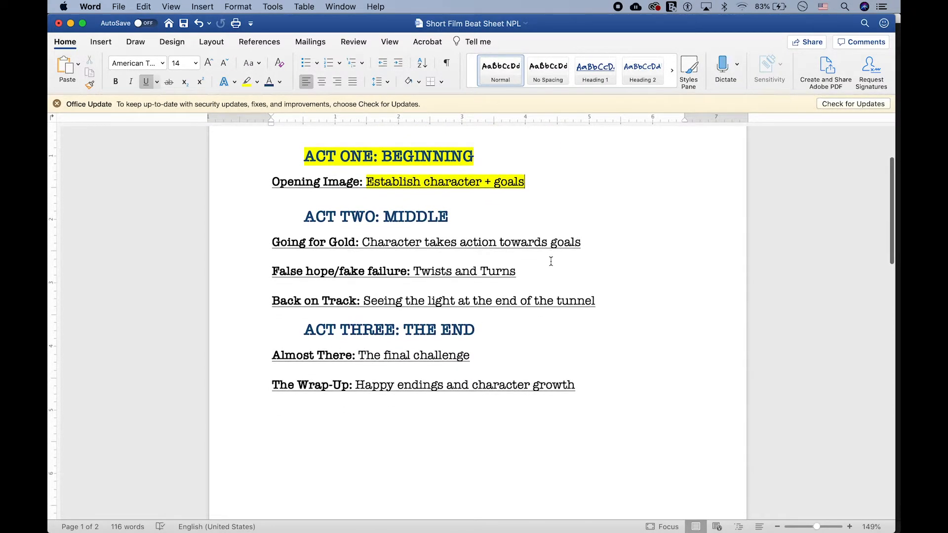
pyautogui.scroll(-3)
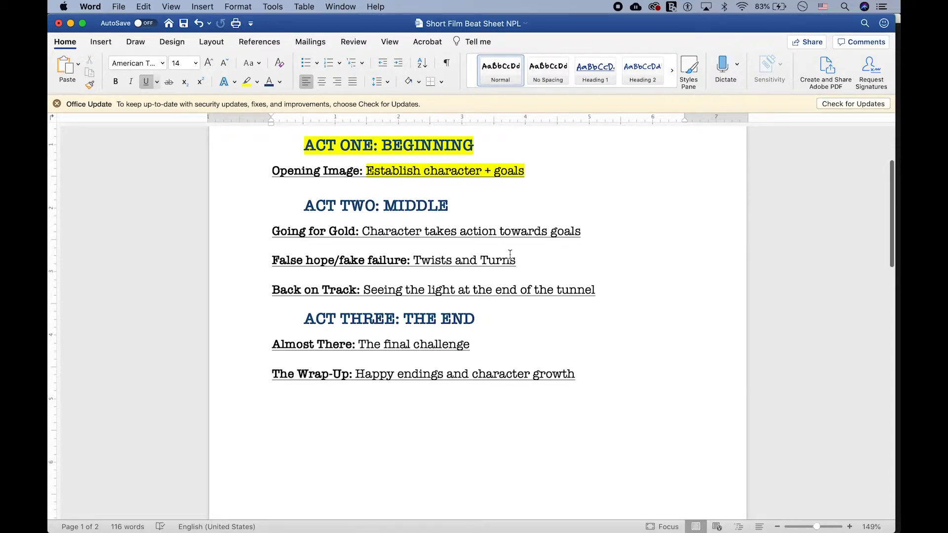
pyautogui.click(246, 81)
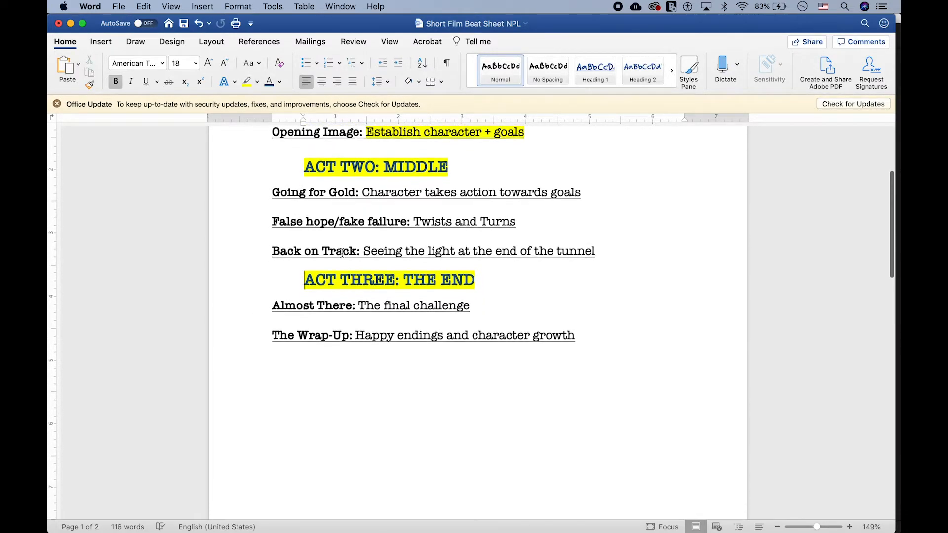
pyautogui.scroll(-3)
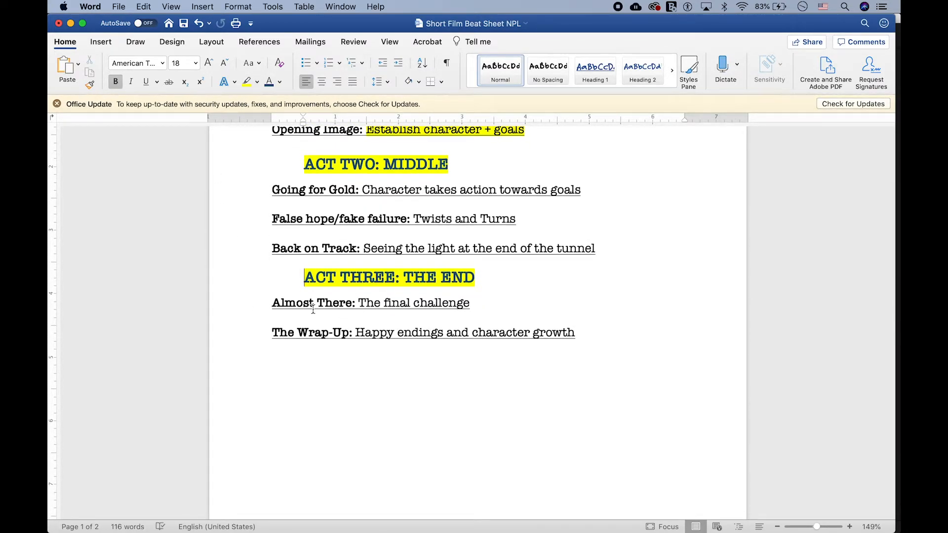
pyautogui.moveTo(249, 334)
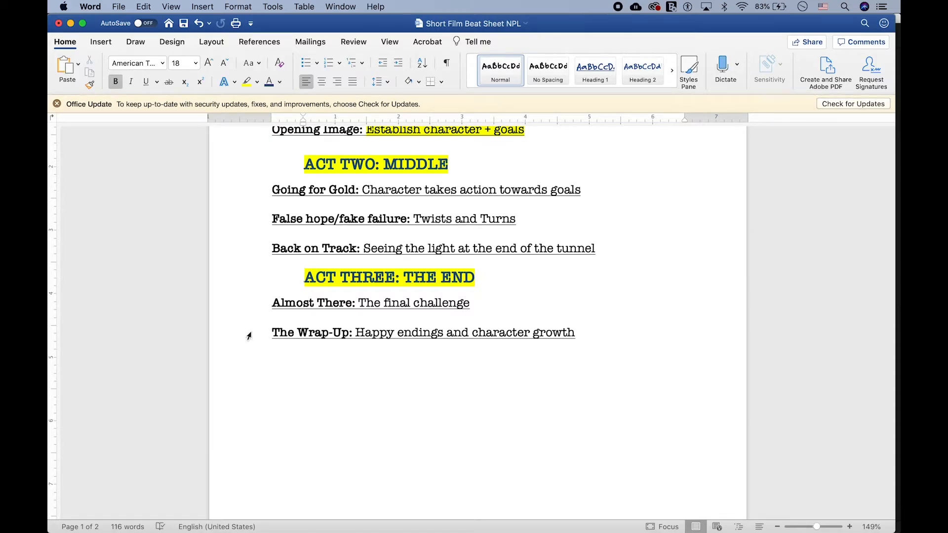
pyautogui.scroll(3)
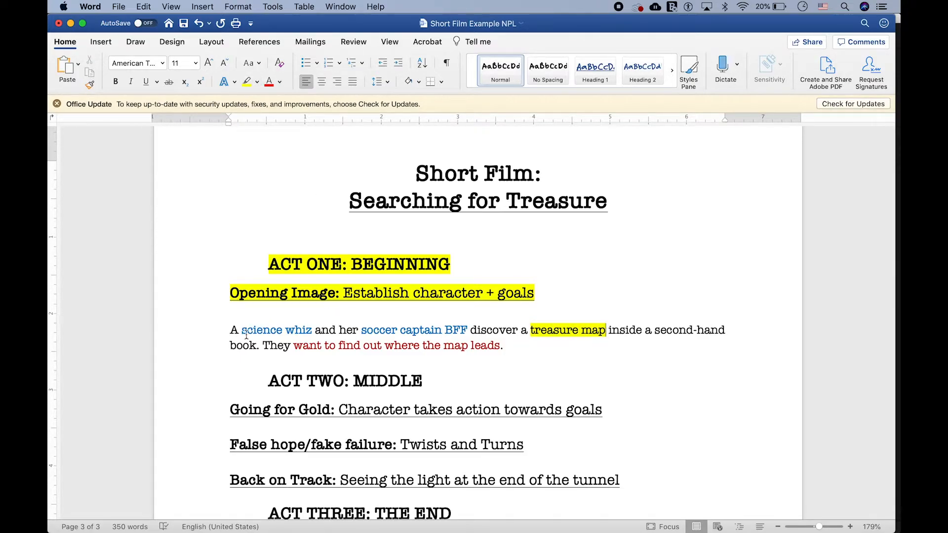
# - Scroll down to the ACT TWO: MIDDLE section and its Going for Gold beat
pyautogui.scroll(-3)
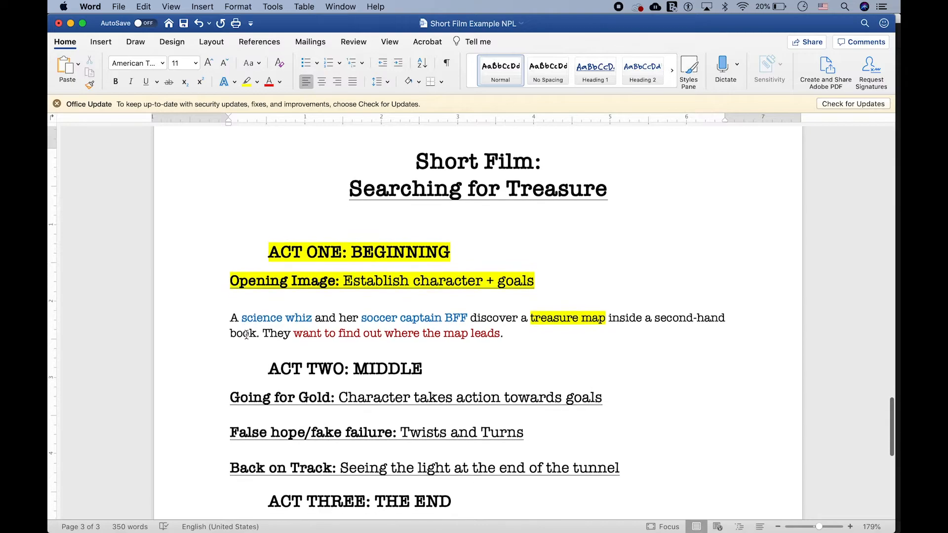
pyautogui.scroll(-3)
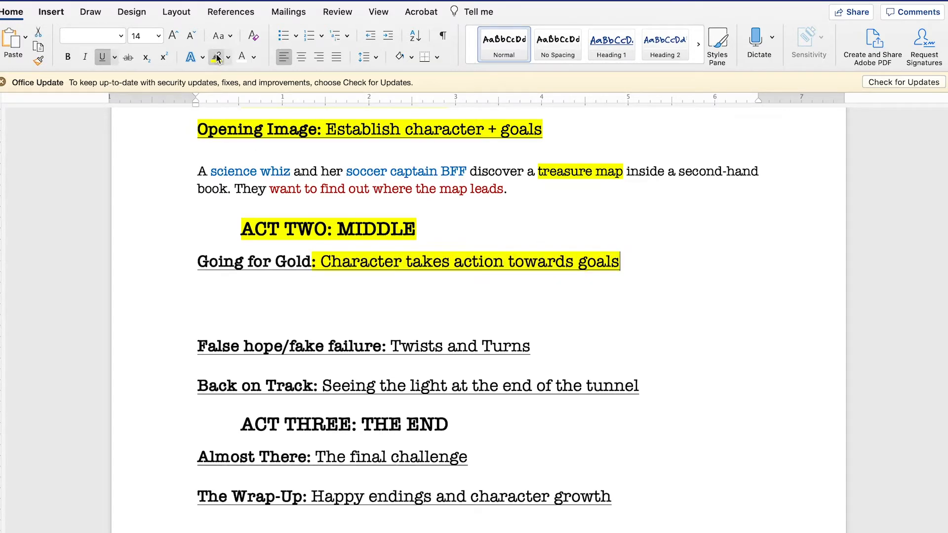
# - Add the paragraph about the science whiz heating the map to read a lemon-juice message
pyautogui.click(277, 286)
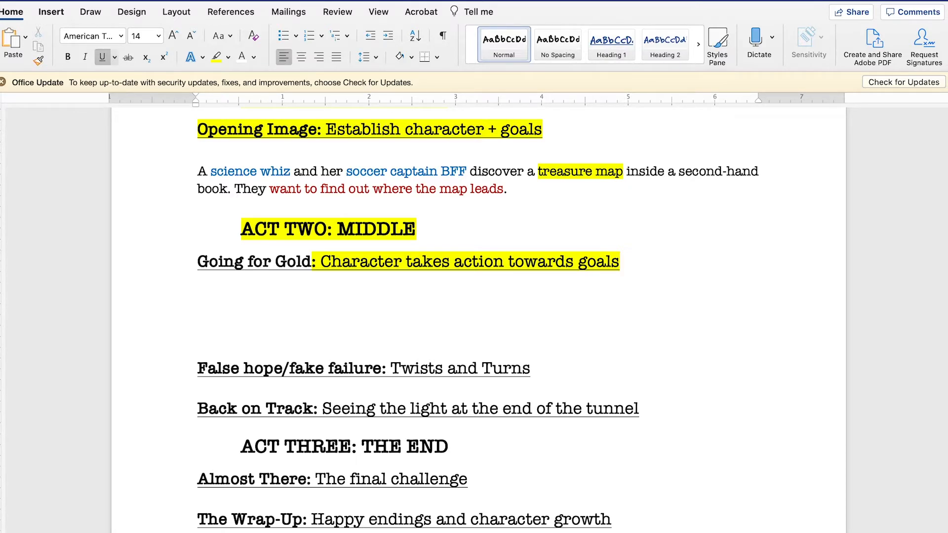
pyautogui.write('The science whiz uses heat to read a secret message written in lemon juice on the map: "Lakeland Valley." Her soccer captain BFF texts everyone in the soccer team to see if they know where Lakeland Valley is.')
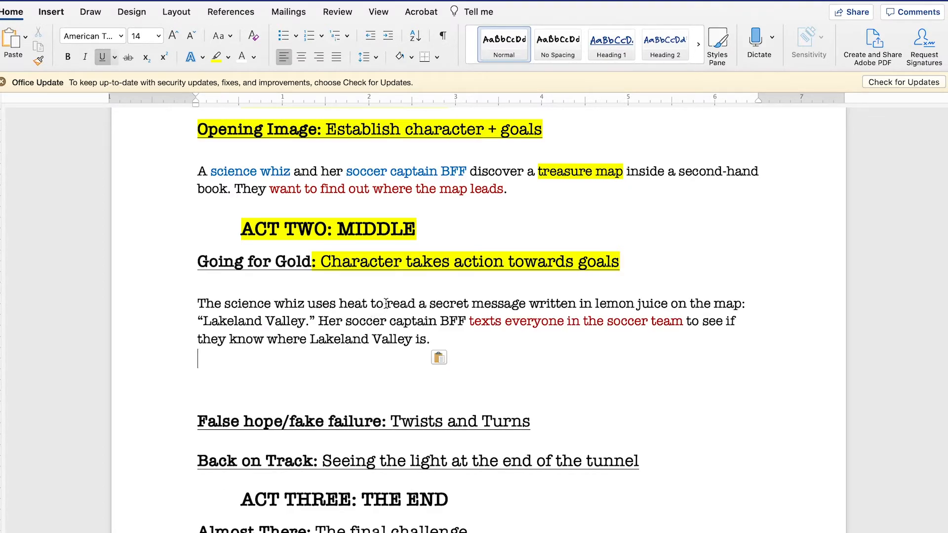
pyautogui.doubleClick(634, 304)
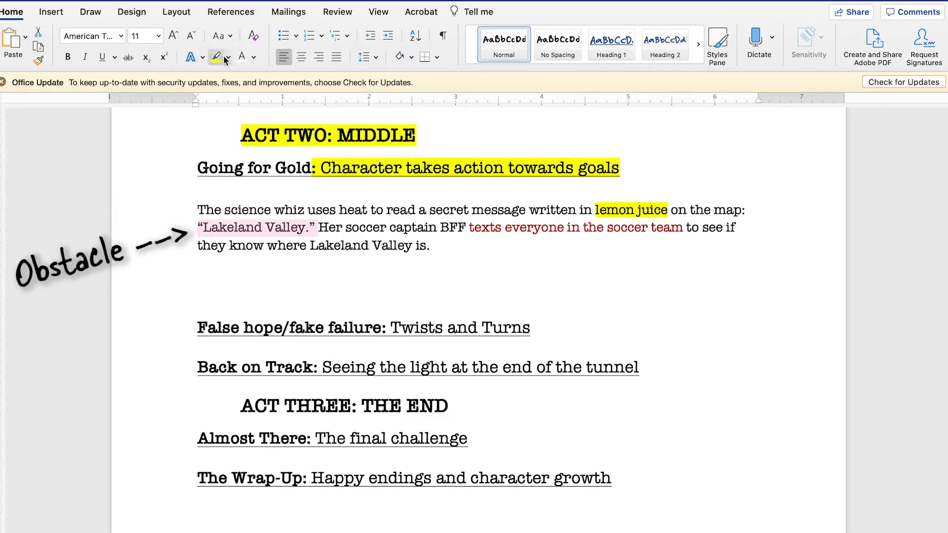
# - Highlight Lakeland Valley in turquoise and the texting-the-soccer-team phrase in yellow
pyautogui.click(215, 57)
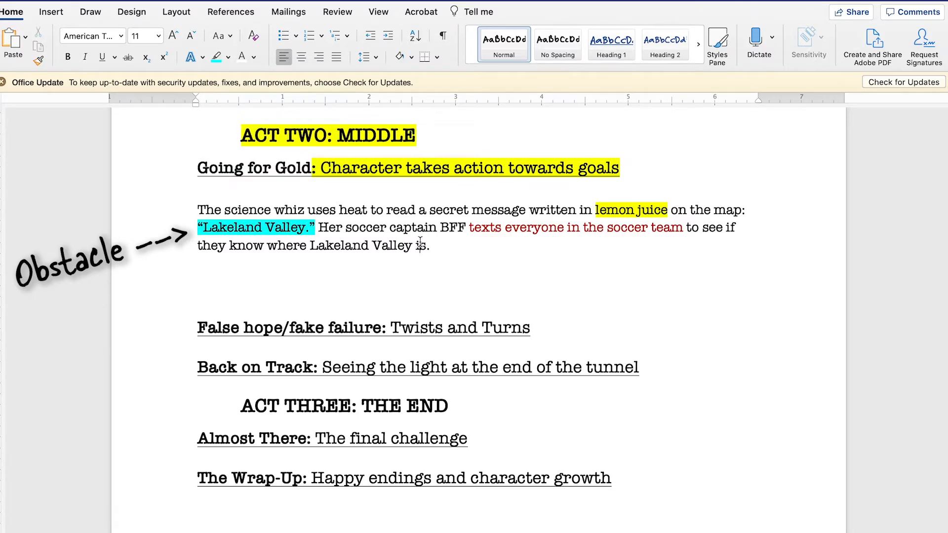
pyautogui.moveTo(469, 227); pyautogui.dragTo(683, 227)
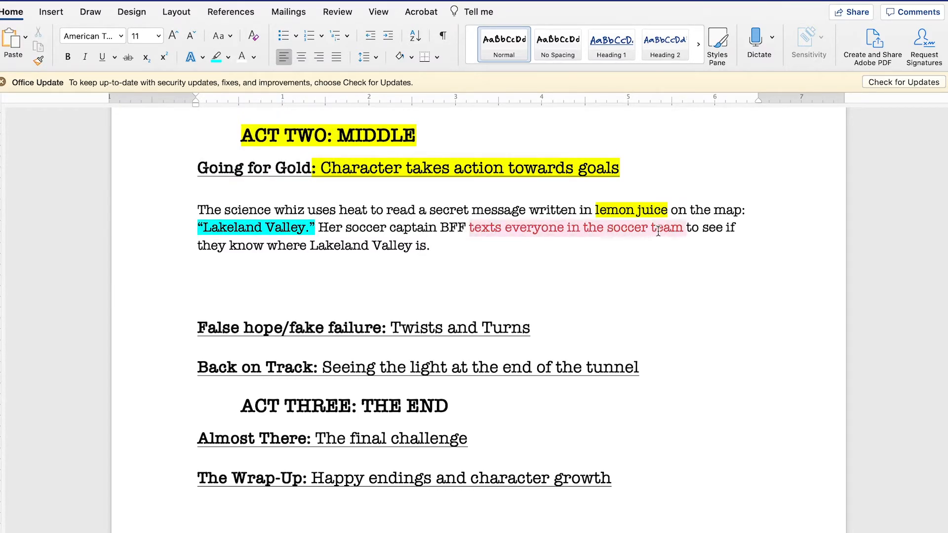
pyautogui.click(215, 58)
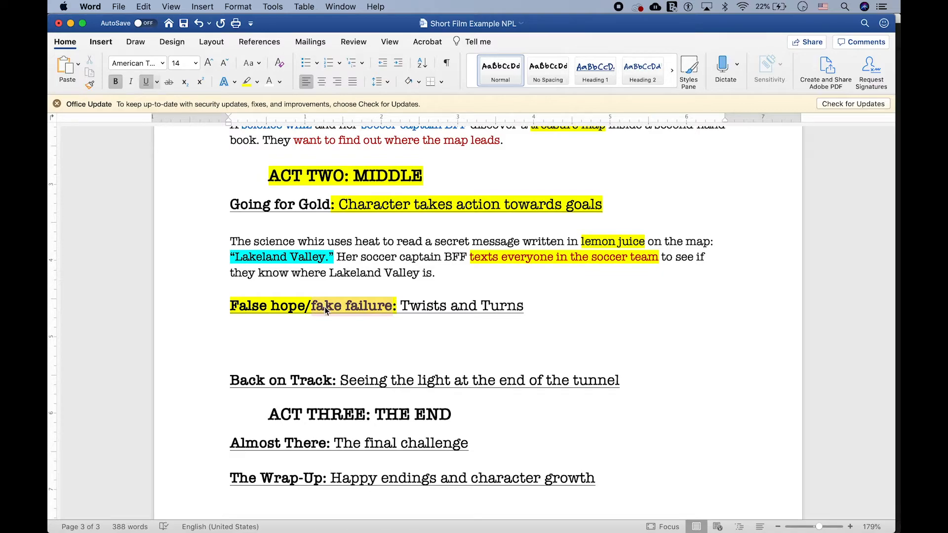
# - Highlight fake failure green, add the can't-find-Lakeland-Valley paragraph, and highlight 'gives up' yellow
pyautogui.click(258, 81)
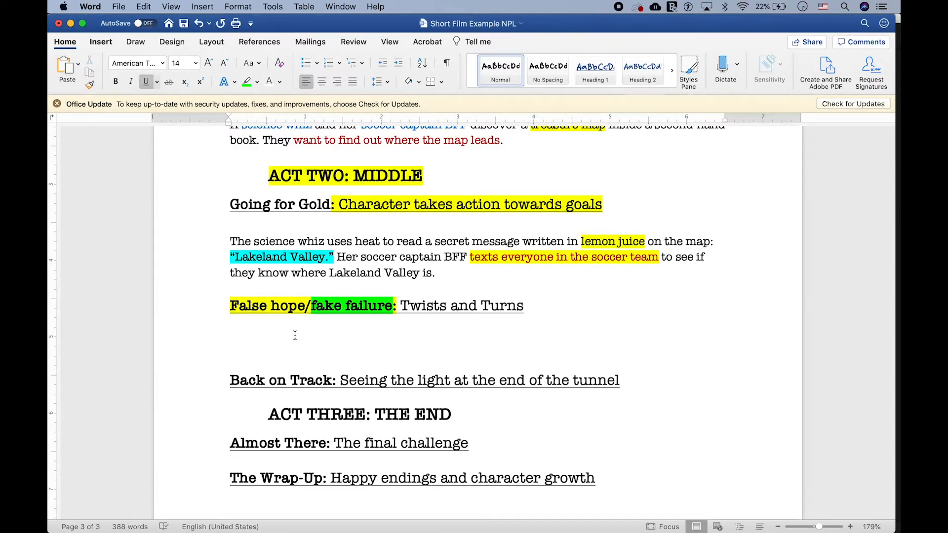
pyautogui.write("They can't figure out where Lakeland Valley is the science whiz gives up on following the map.")
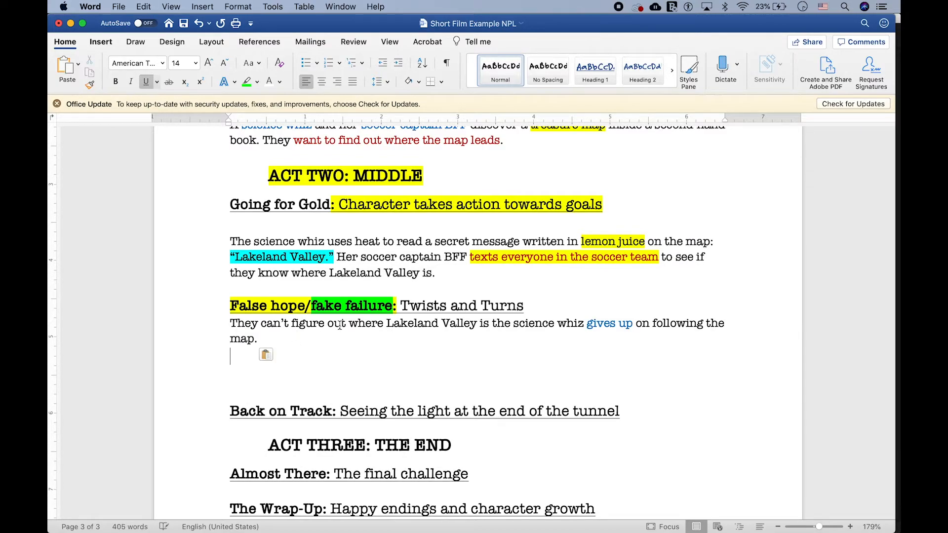
pyautogui.moveTo(260, 323); pyautogui.dragTo(386, 323)
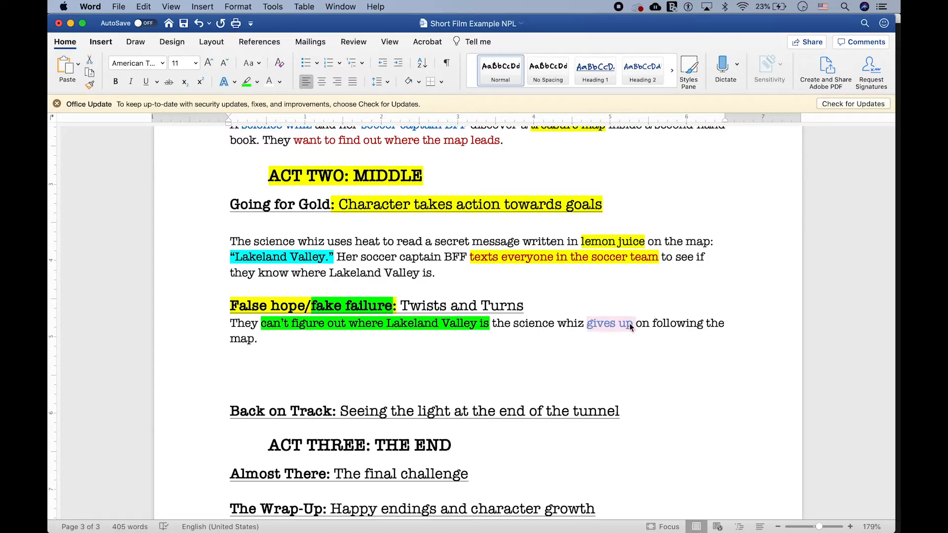
pyautogui.click(256, 81)
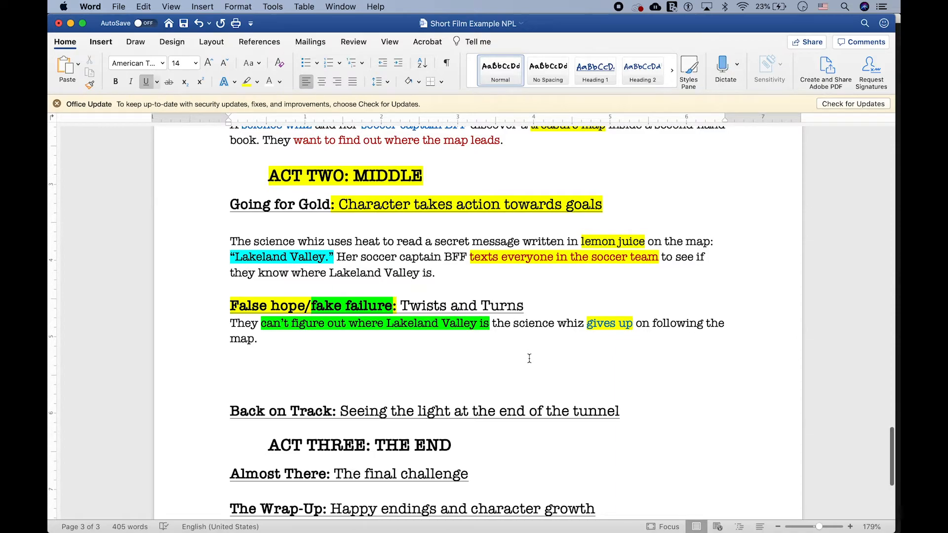
pyautogui.click(231, 357)
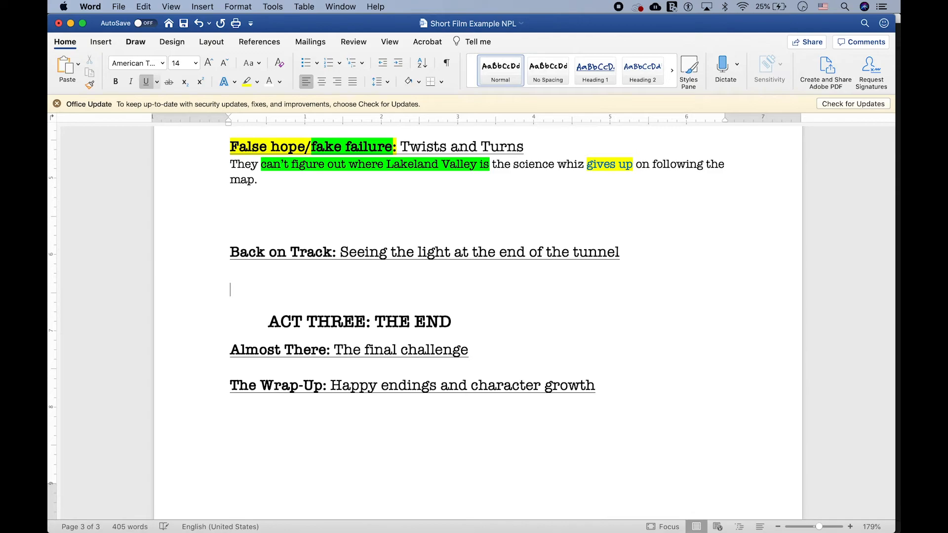
# - Highlight Back on Track in yellow above the grandmother's-farm paragraph
pyautogui.click(245, 81)
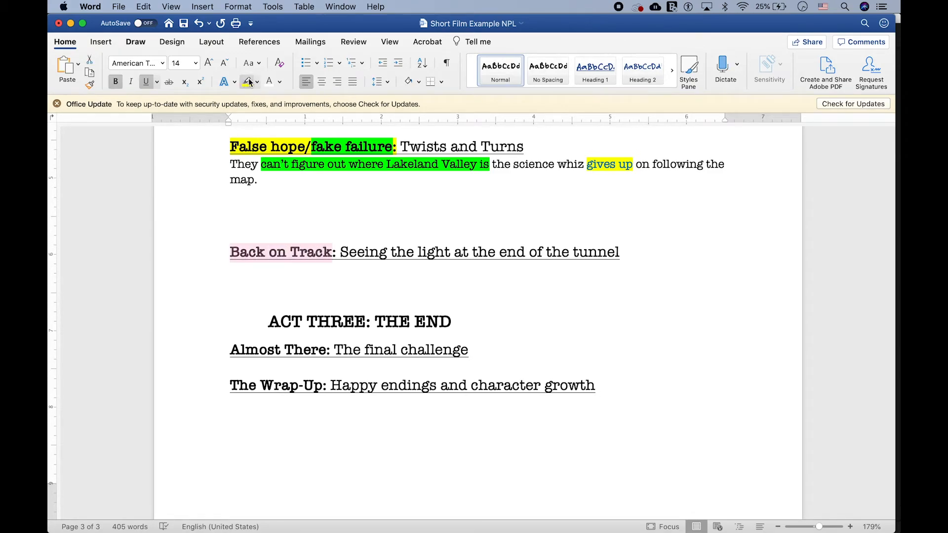
pyautogui.click(245, 81)
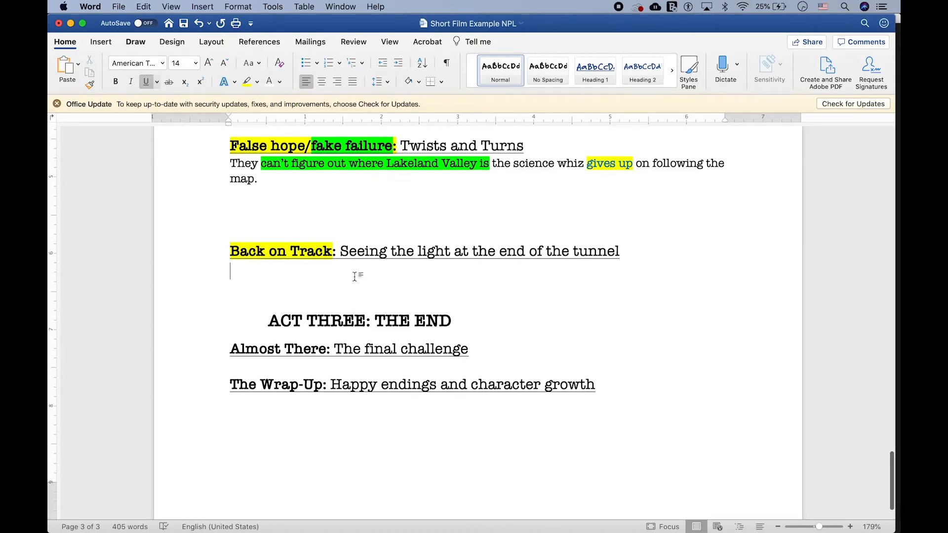
pyautogui.scroll(-3)
pyautogui.write('The soccer captain goes to visit her grandmother, who mentions she grew up on a farm called Lakeland Valley. Her grandmother offers to introduce her to the young couple who just bought the farm.')
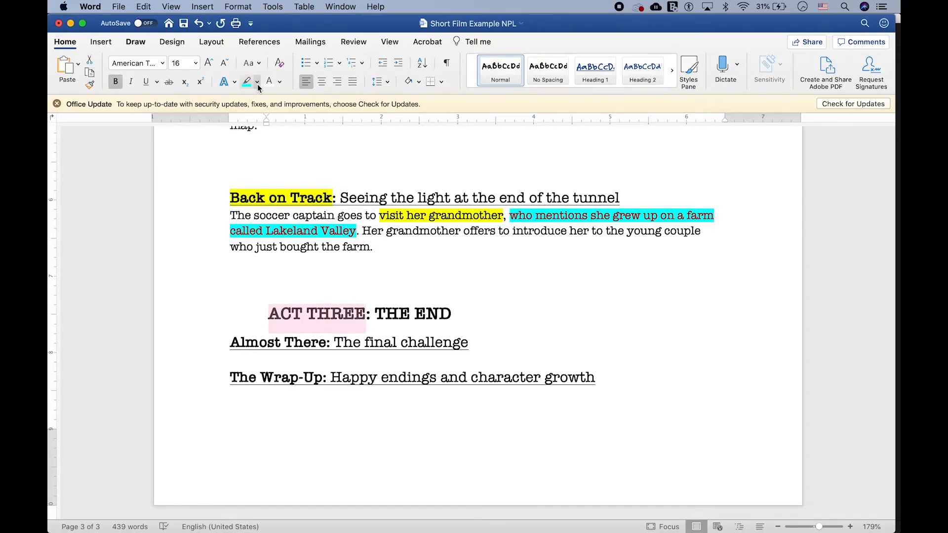
# - Highlight ACT THREE and The final challenge in yellow above the chicken-coop paragraph
pyautogui.click(247, 81)
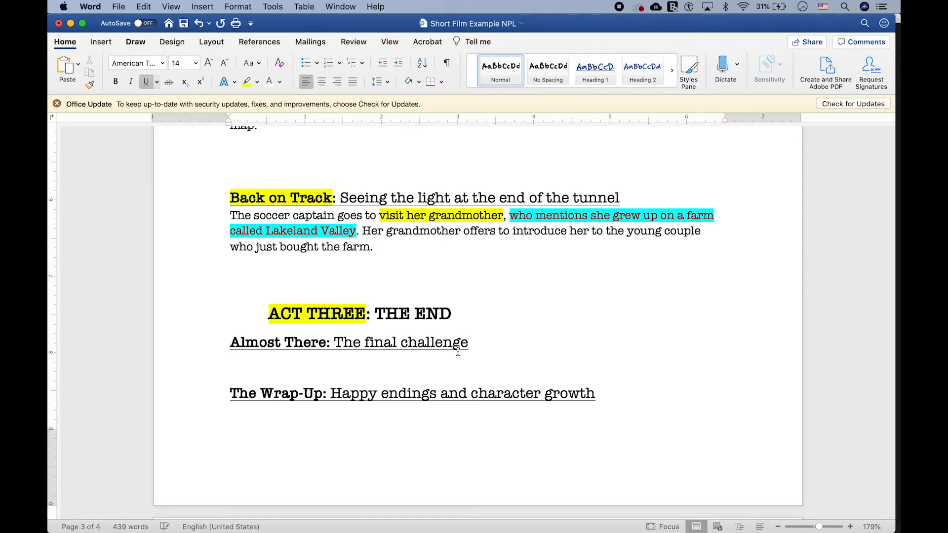
pyautogui.scroll(-3)
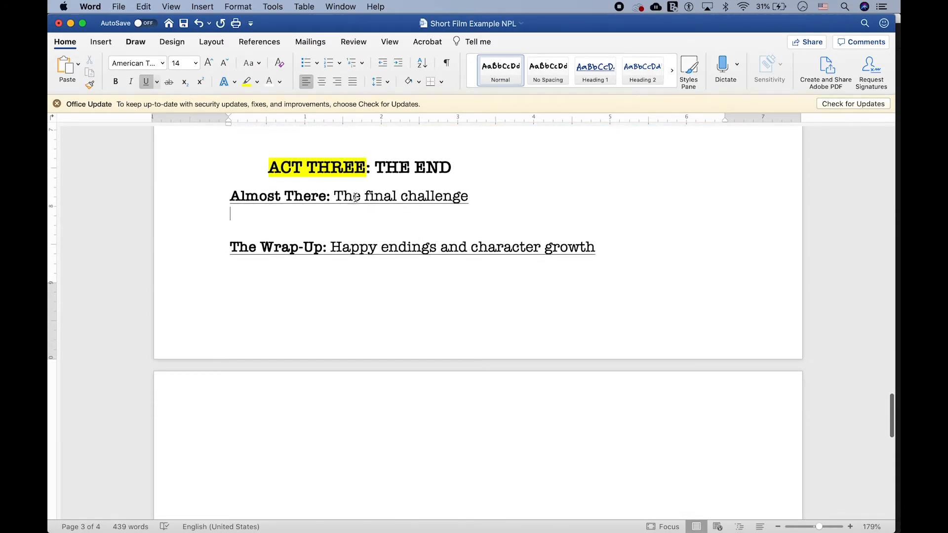
pyautogui.moveTo(333, 196); pyautogui.dragTo(468, 195)
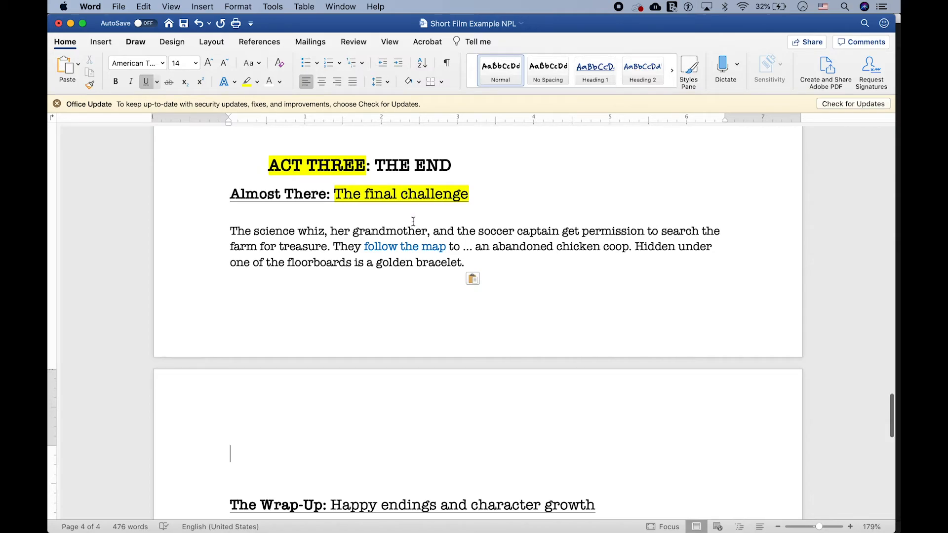
pyautogui.moveTo(423, 231)
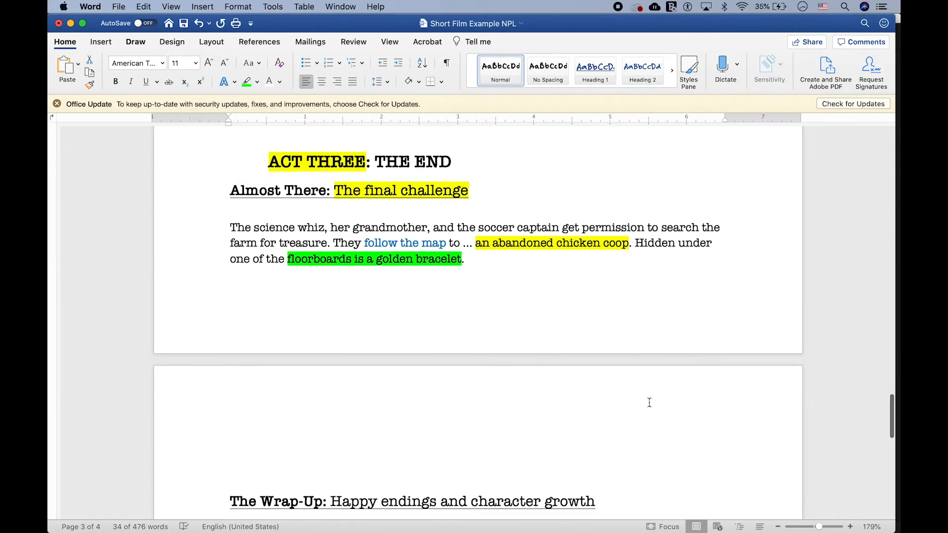
pyautogui.scroll(-3)
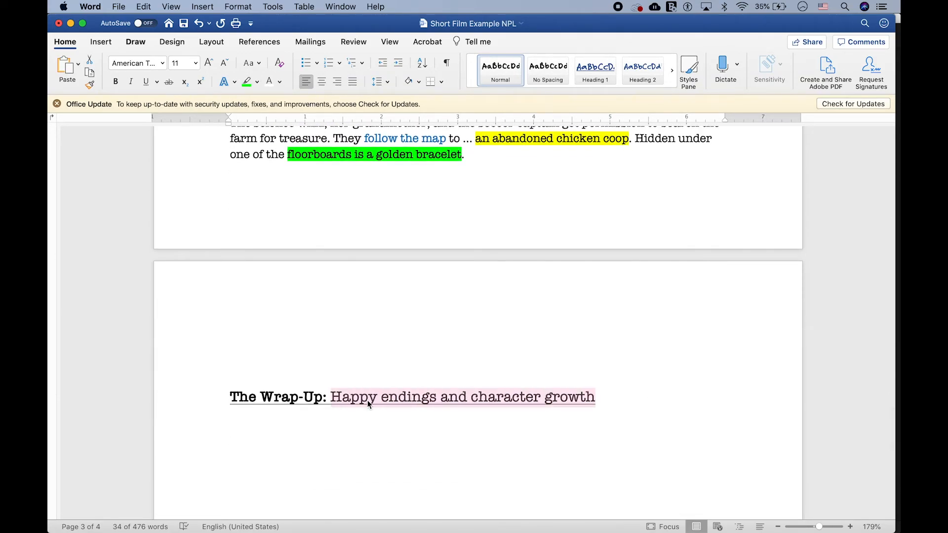
# - Highlight the Wrap-Up goal yellow, plus 'give the golden bracelet' and 'make someone else happy'
pyautogui.click(245, 81)
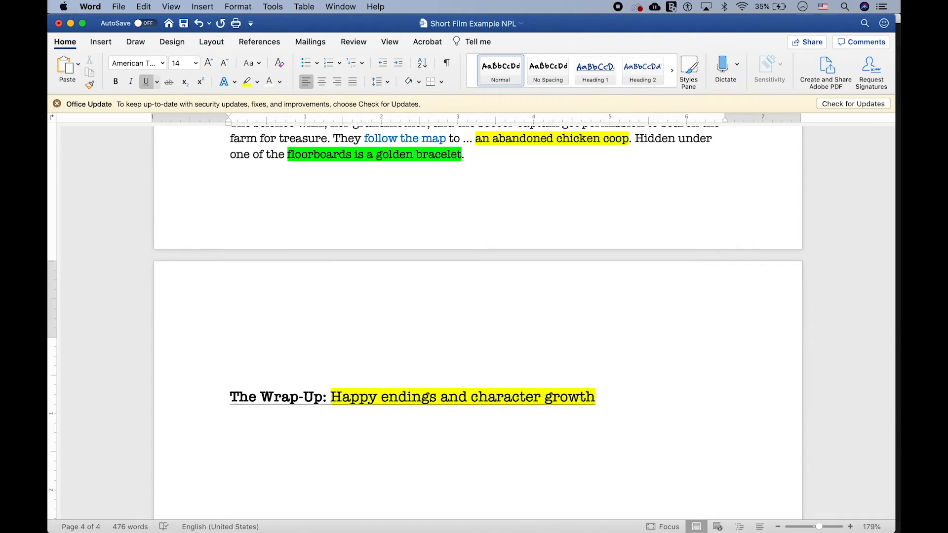
pyautogui.scroll(-3)
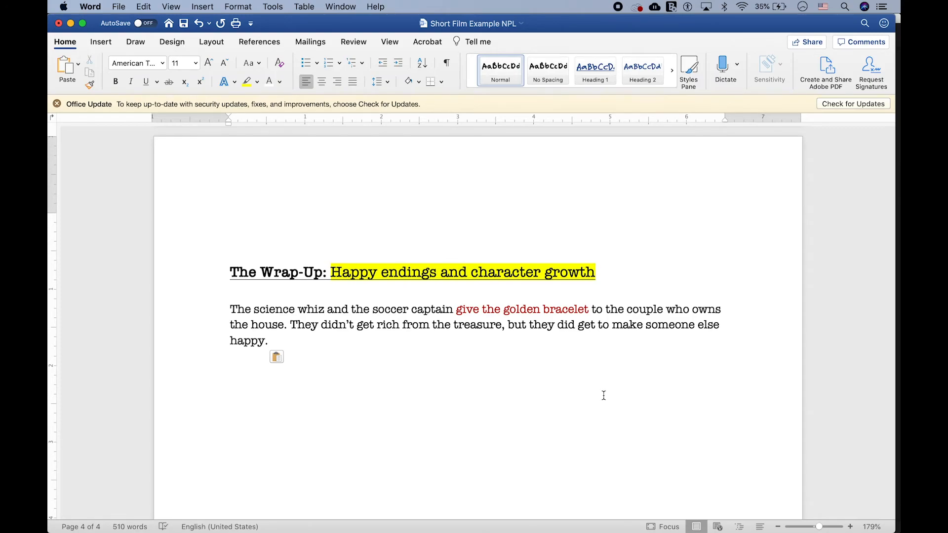
pyautogui.moveTo(456, 309); pyautogui.dragTo(588, 310)
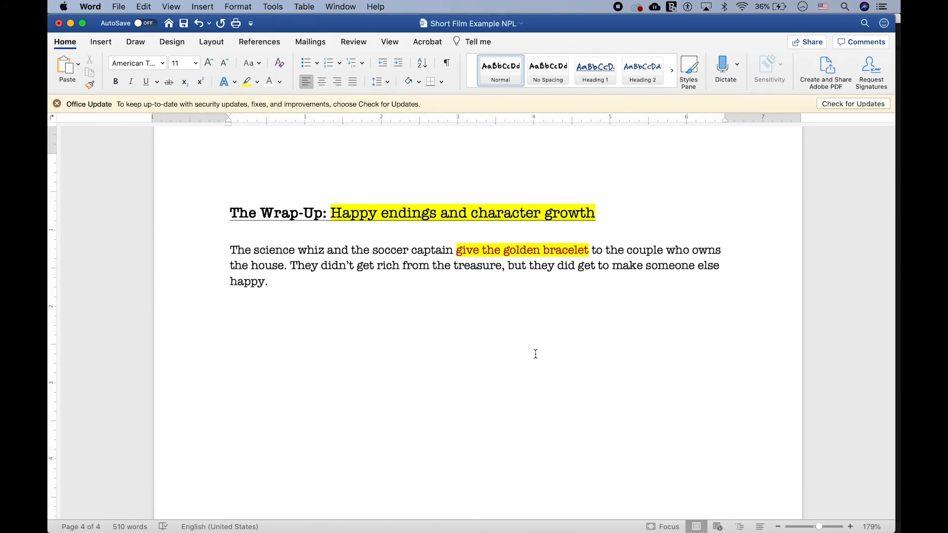
pyautogui.moveTo(617, 284)
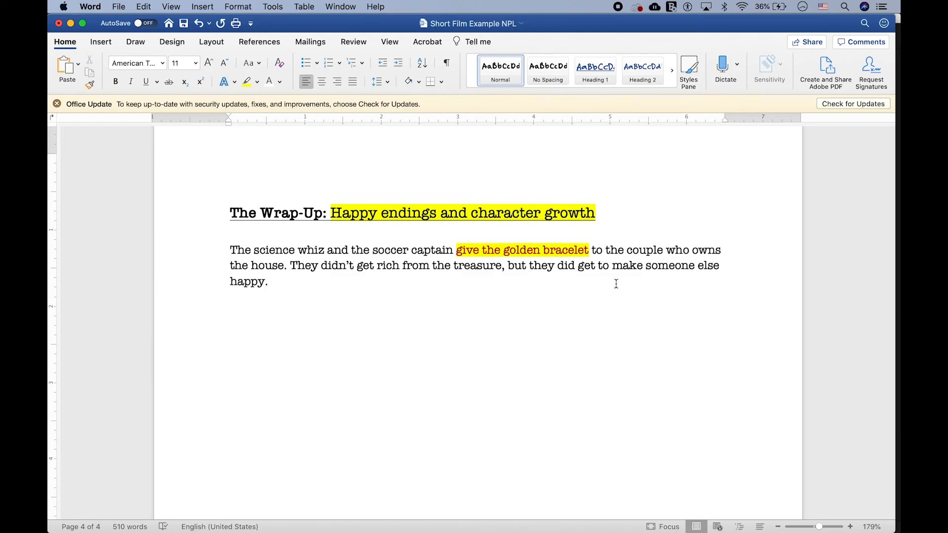
pyautogui.moveTo(613, 266); pyautogui.dragTo(268, 282)
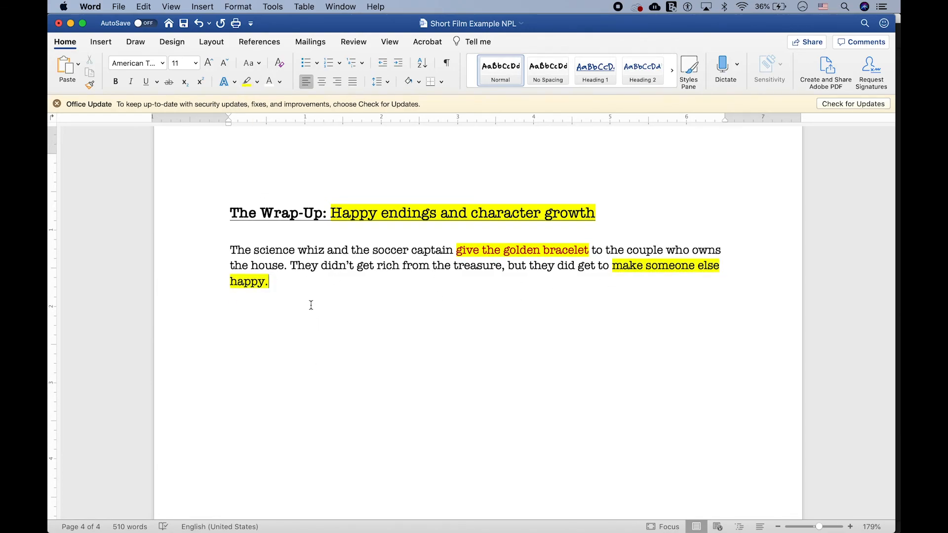
# - End the story with the line 'BFFs Forever!'
pyautogui.write('BF')
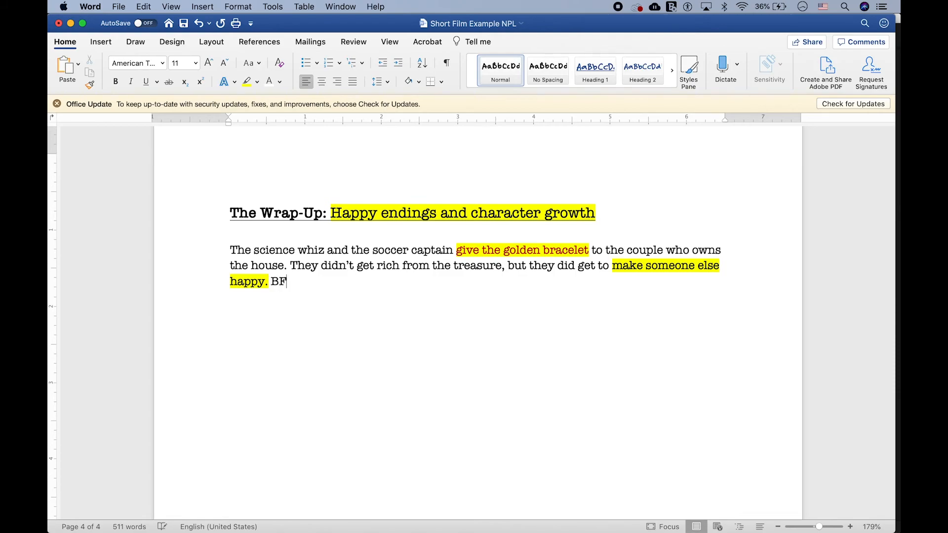
pyautogui.write('Fs Fore')
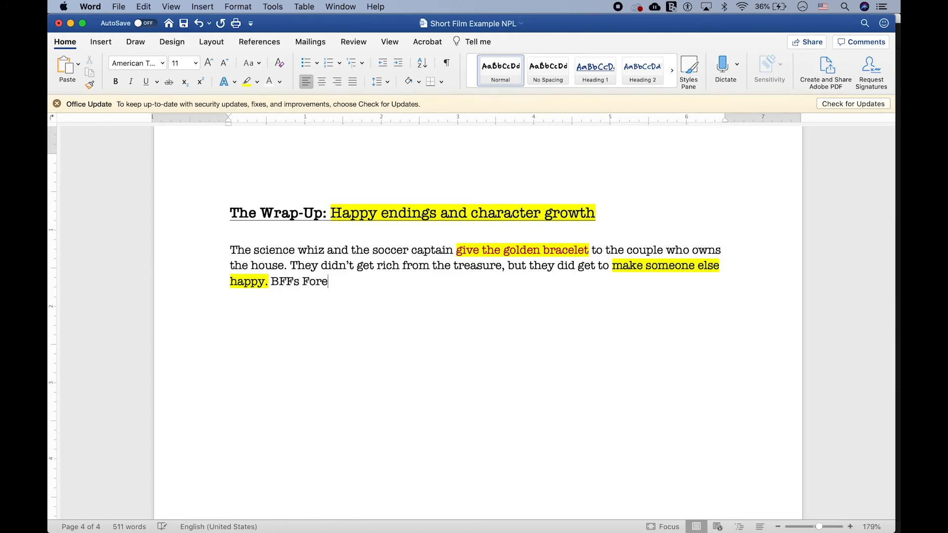
pyautogui.write('ver!')
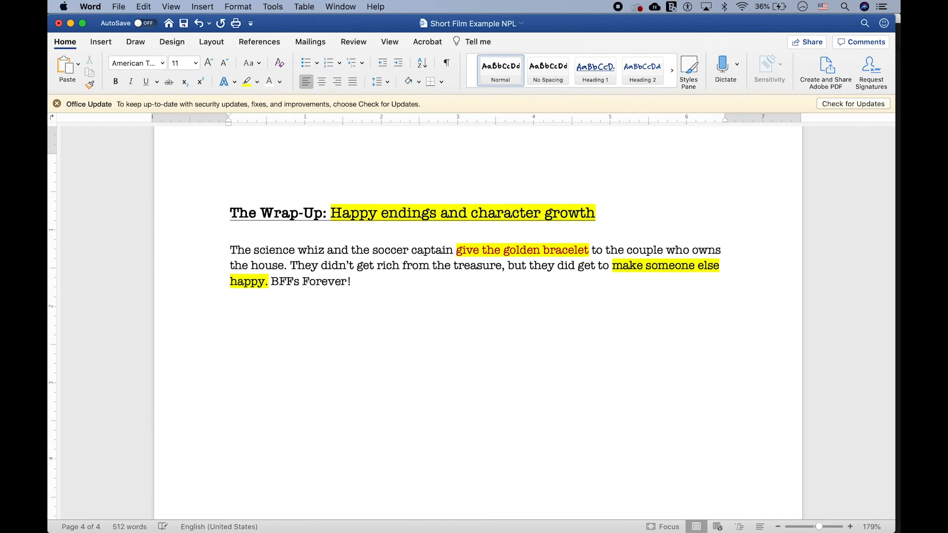
pyautogui.click(355, 281)
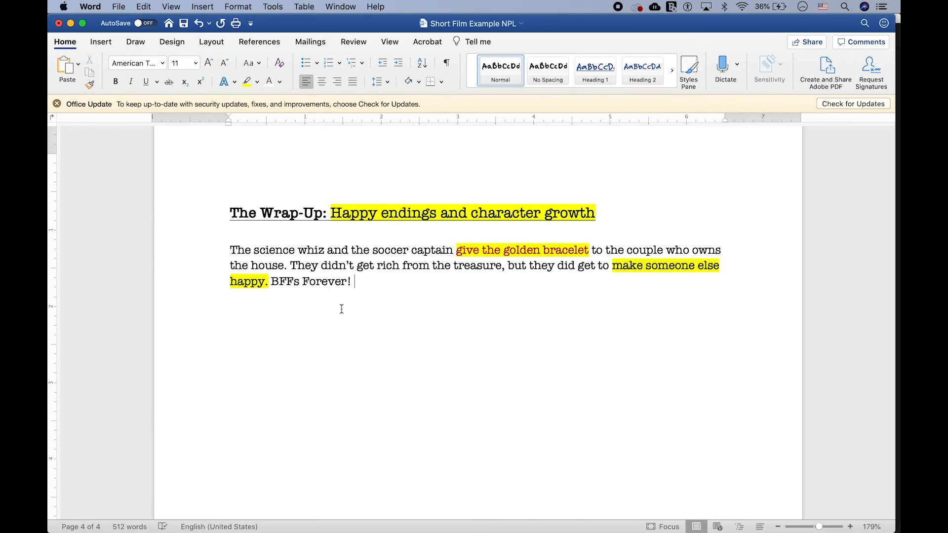